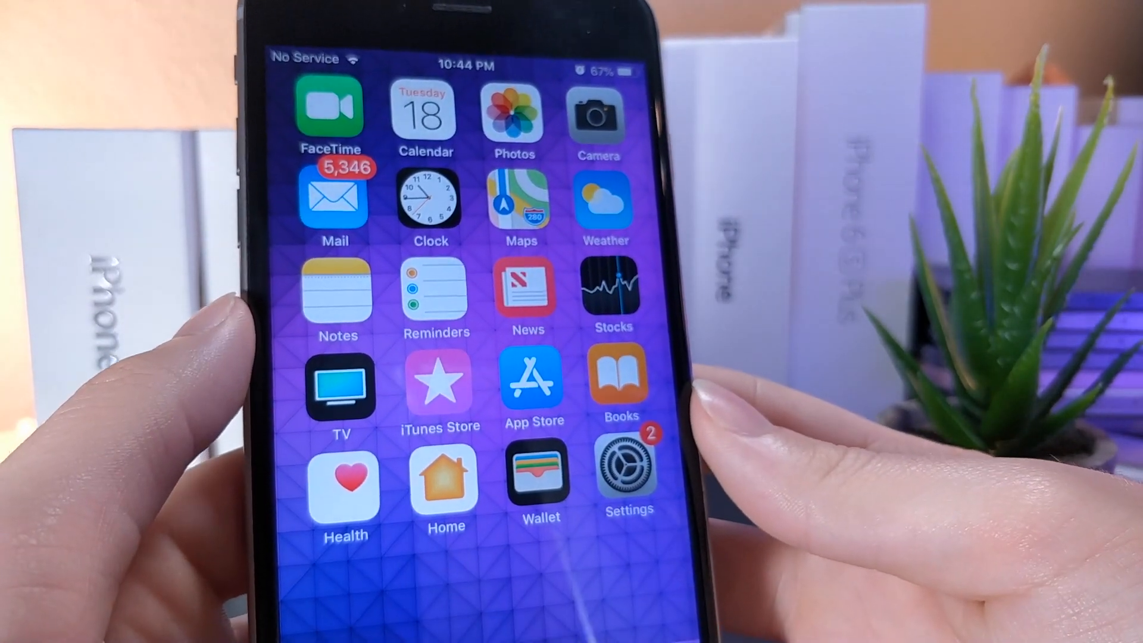
- Open Settings > Cellular to view the AT&T carrier options and per-app data switches
left_click(627, 474)
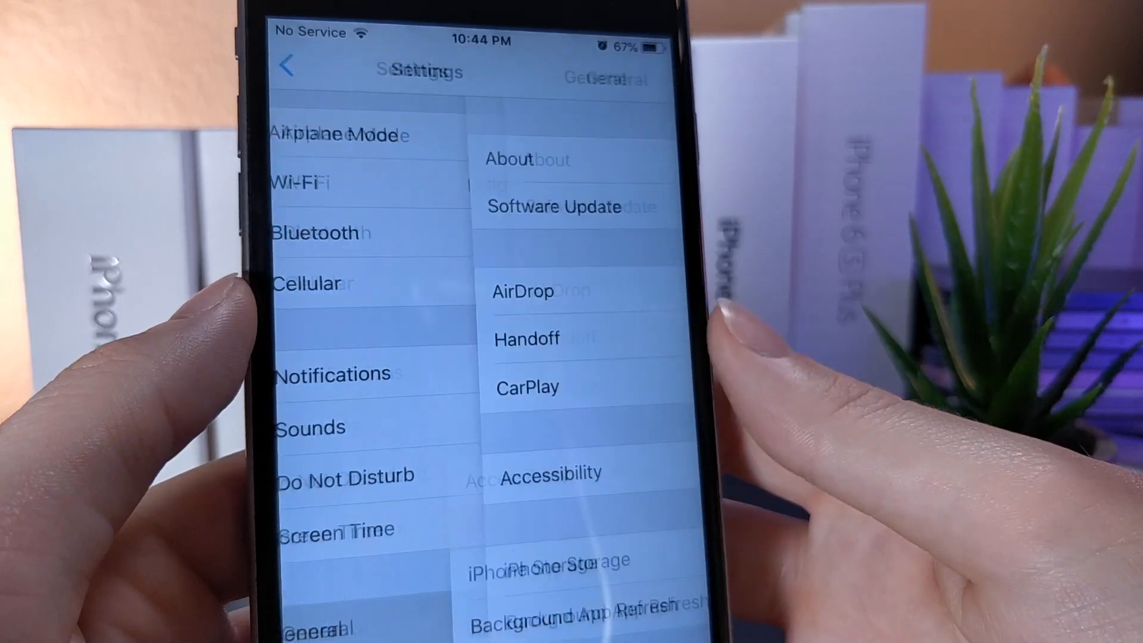
left_click(556, 207)
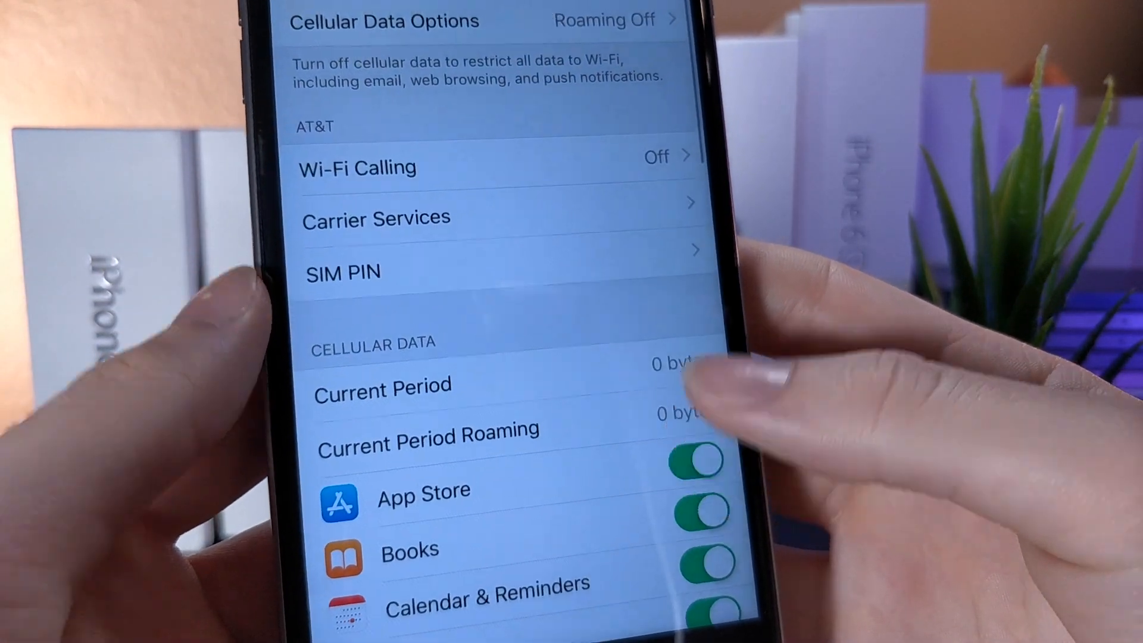
- Leave the Cellular page and go back to the iPhone home screen
left_click(376, 217)
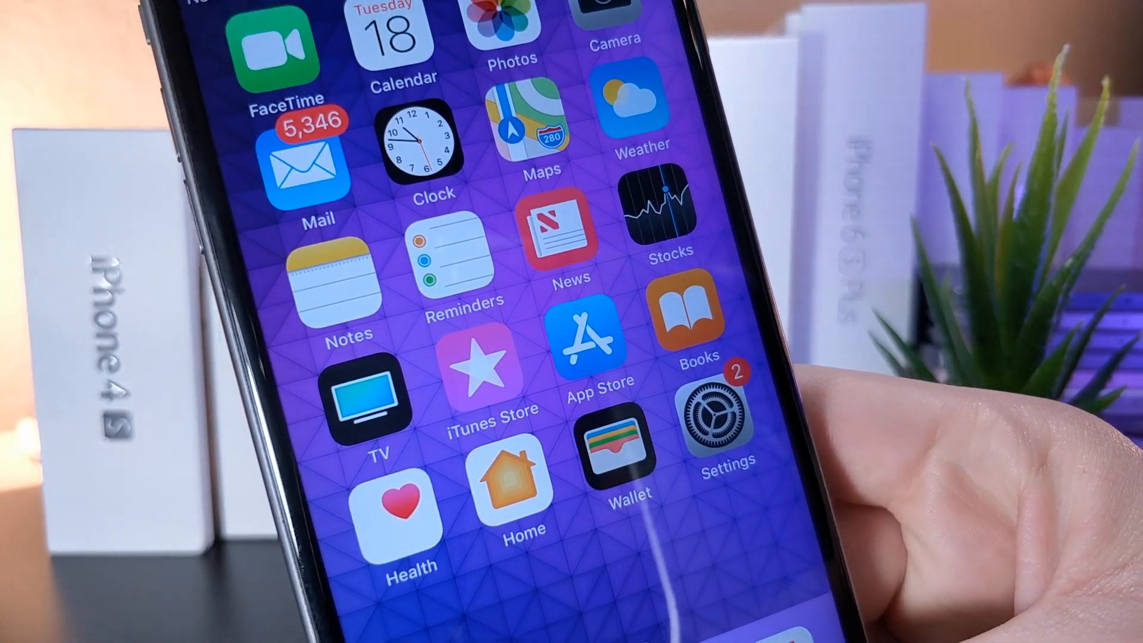
left_click(284, 36)
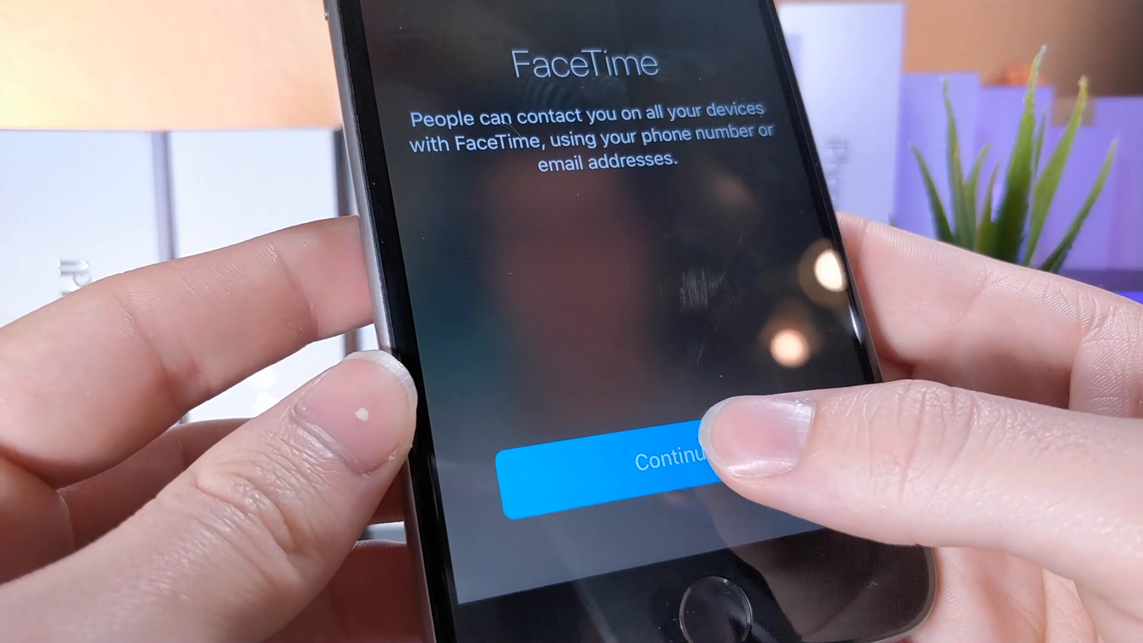
left_click(597, 461)
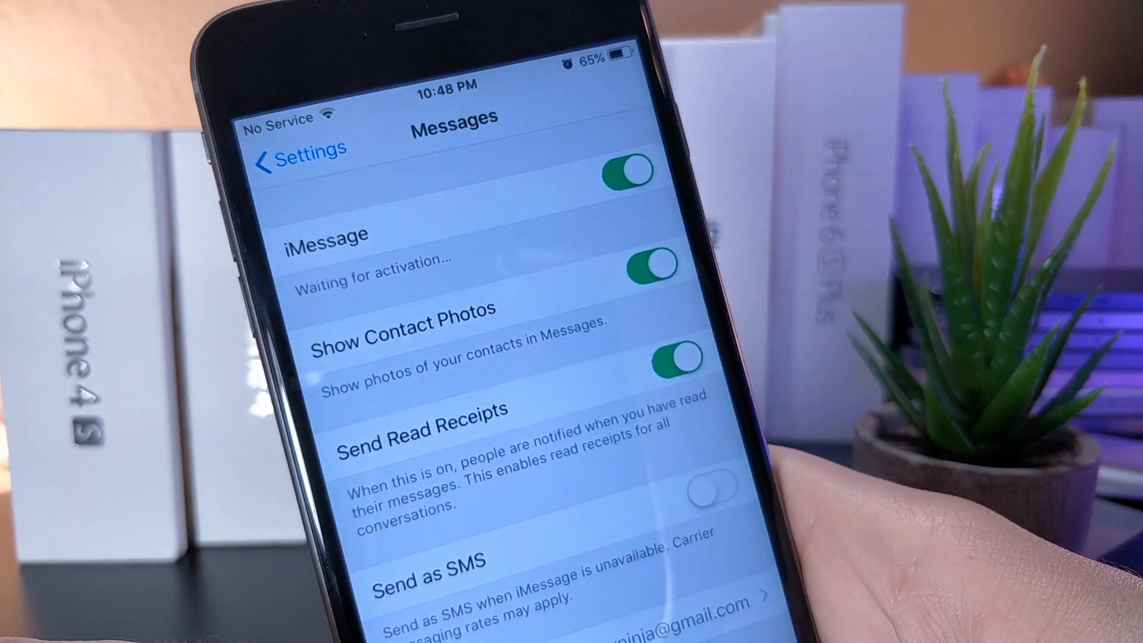
left_click(292, 149)
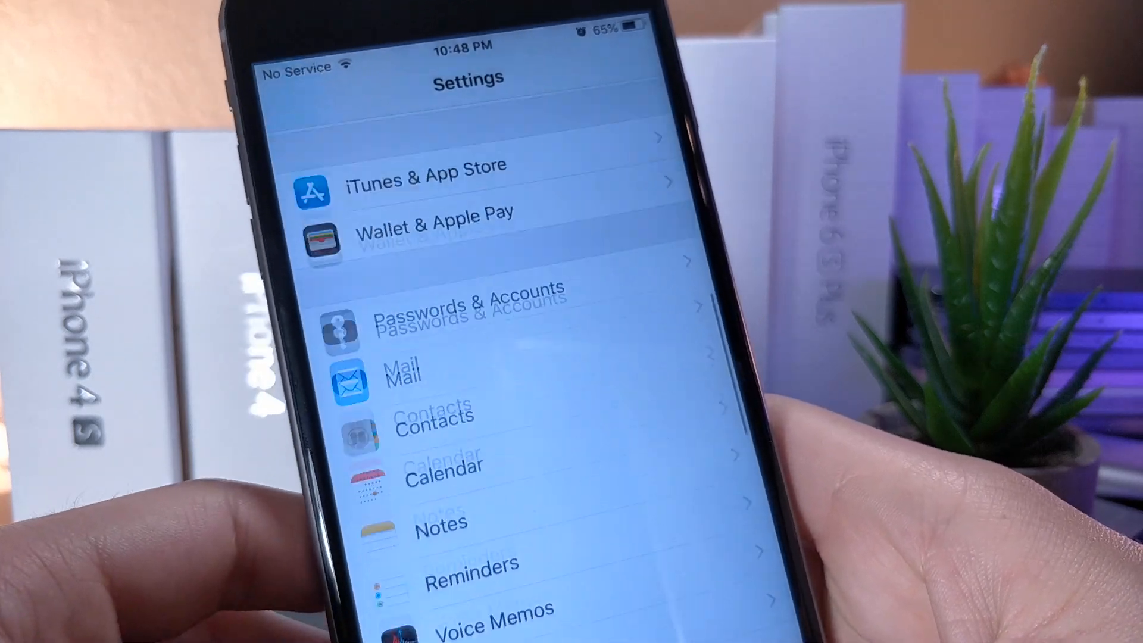
scroll("up", 3)
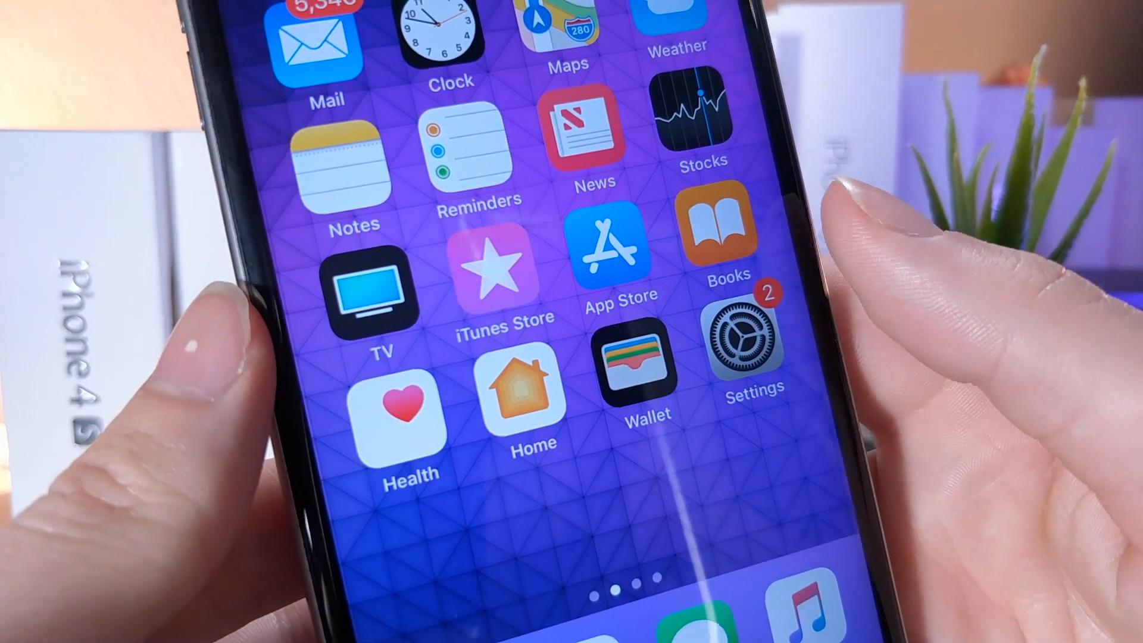
- In Settings > Emergency SOS, turn Auto Call on to reveal Countdown Sound, then off
left_click(754, 339)
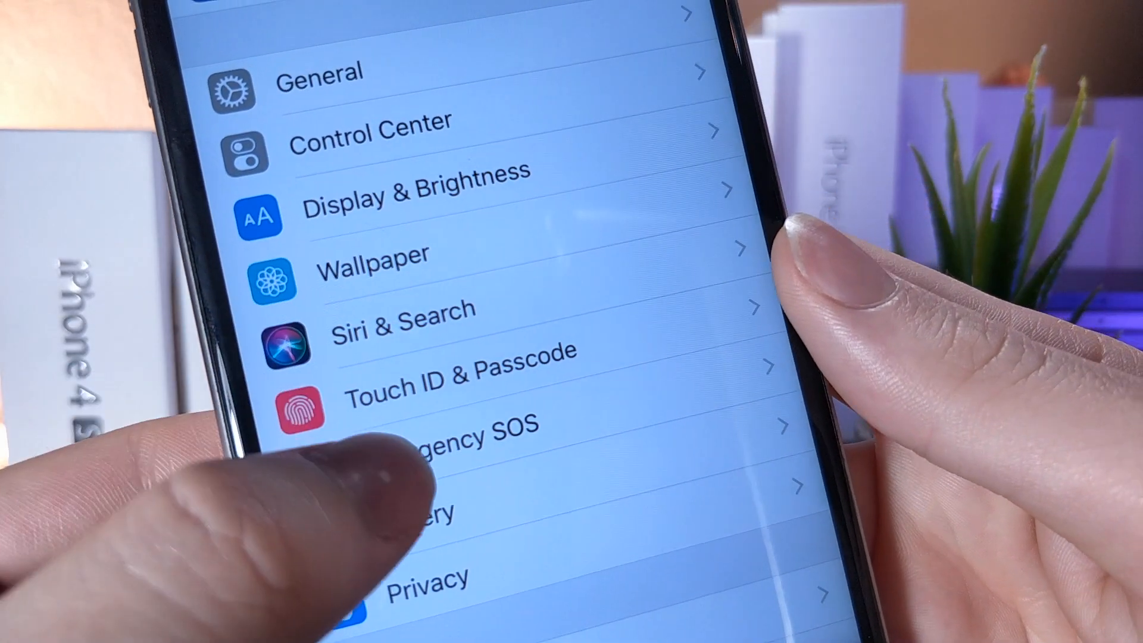
left_click(438, 436)
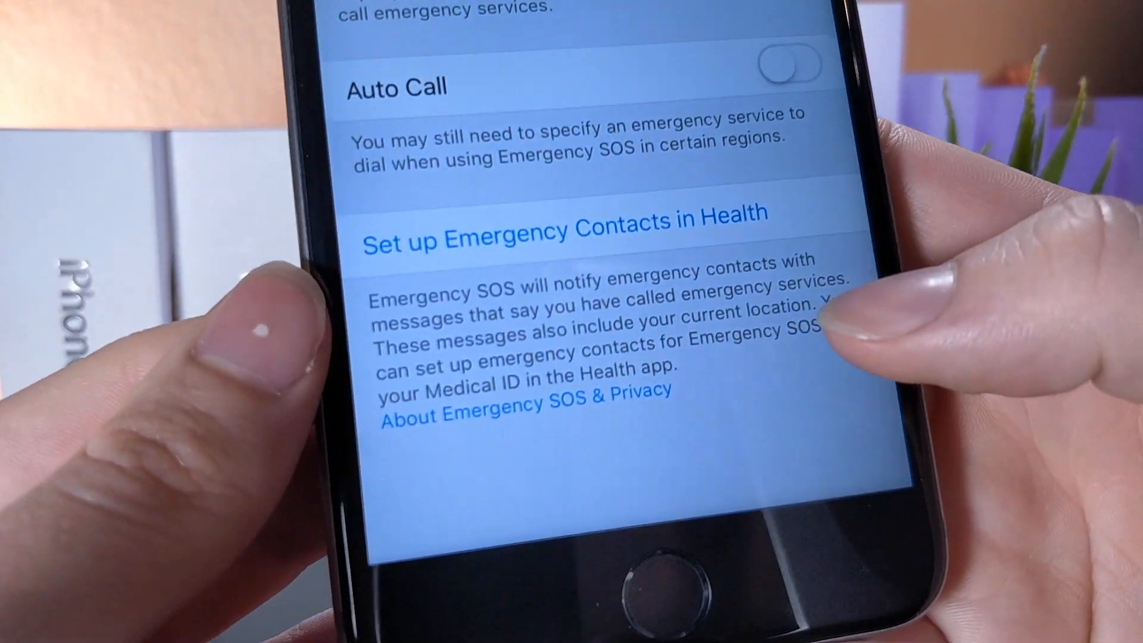
scroll("down", 3)
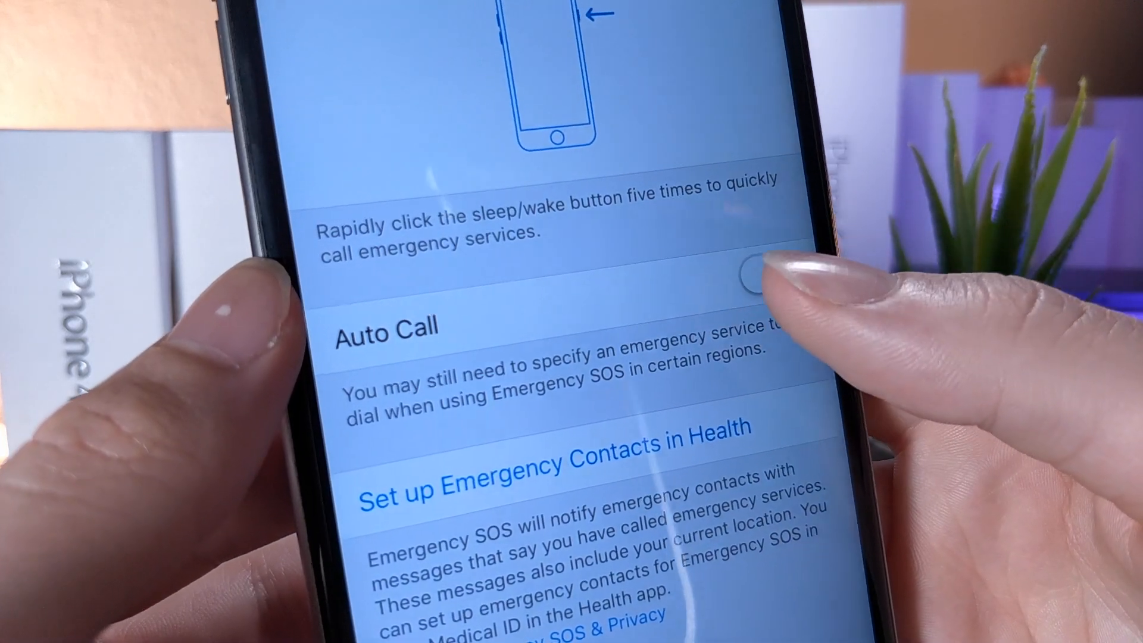
left_click(743, 277)
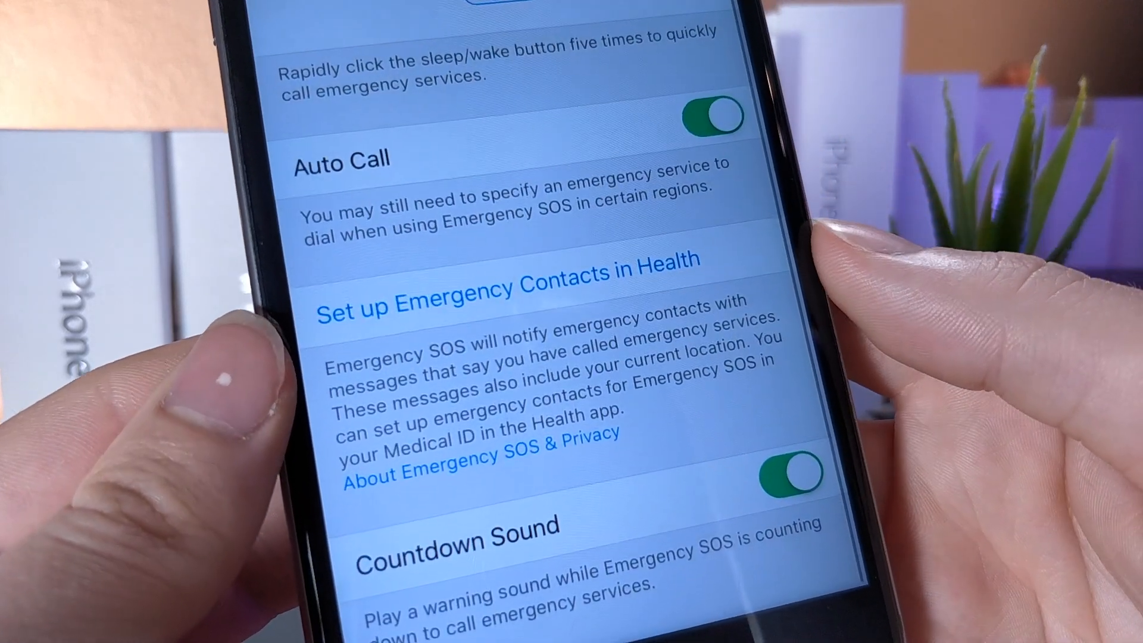
scroll("down", 3)
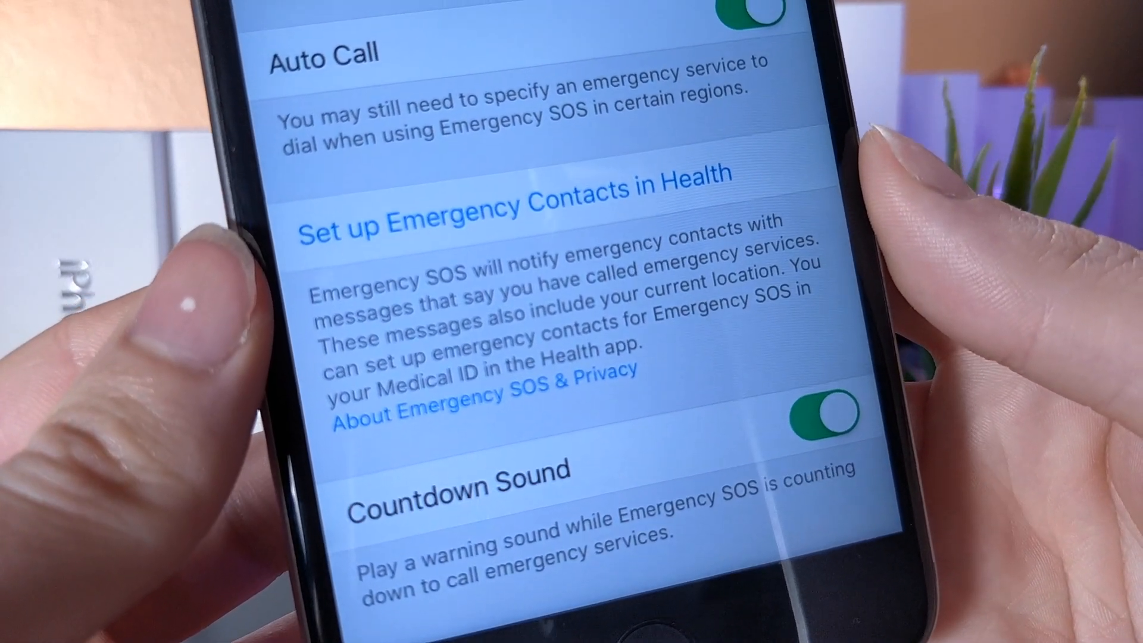
scroll("down", 3)
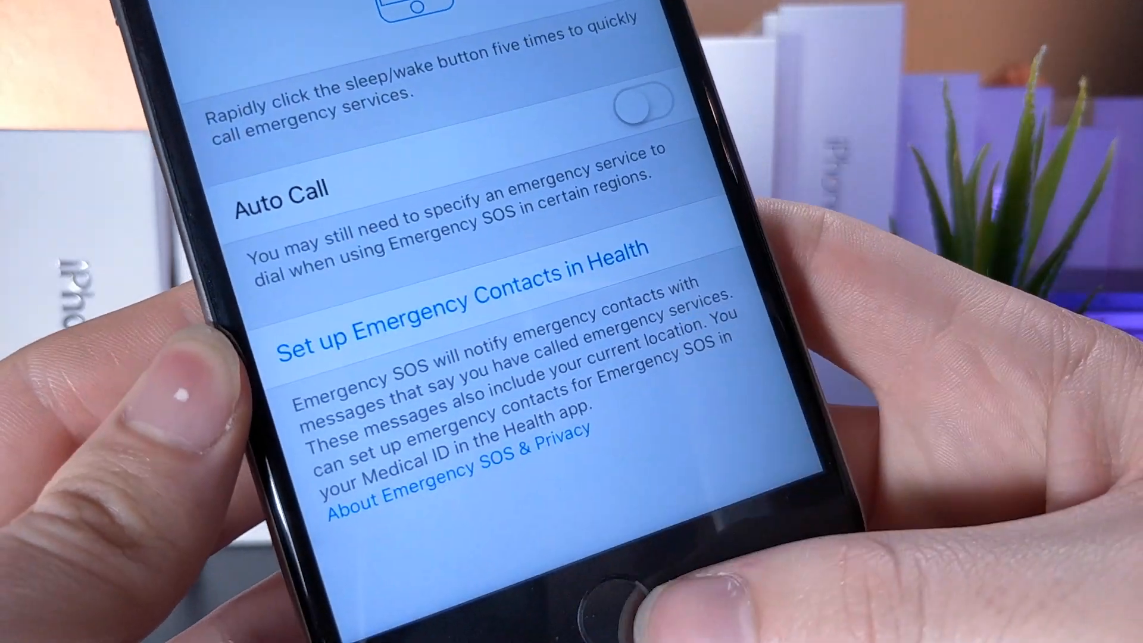